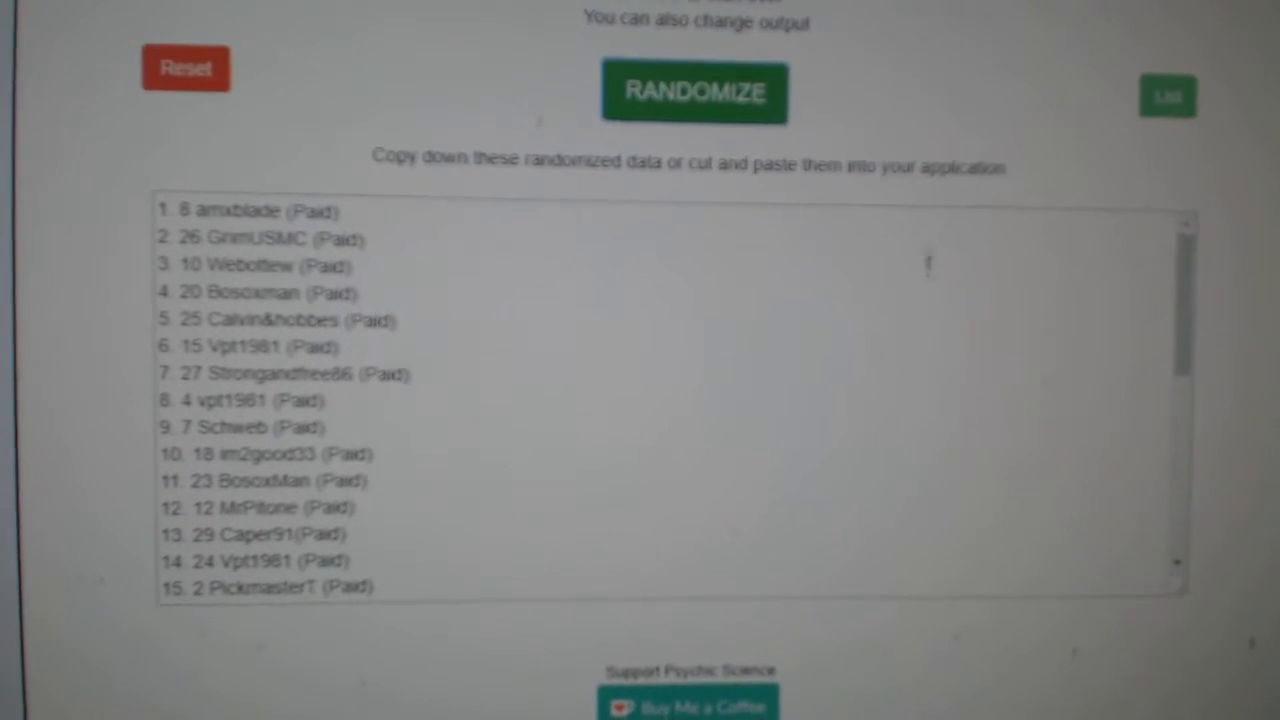
Step: Reshuffle the participant names, then the hockey team names so Ottawa lands first
left_click(697, 90)
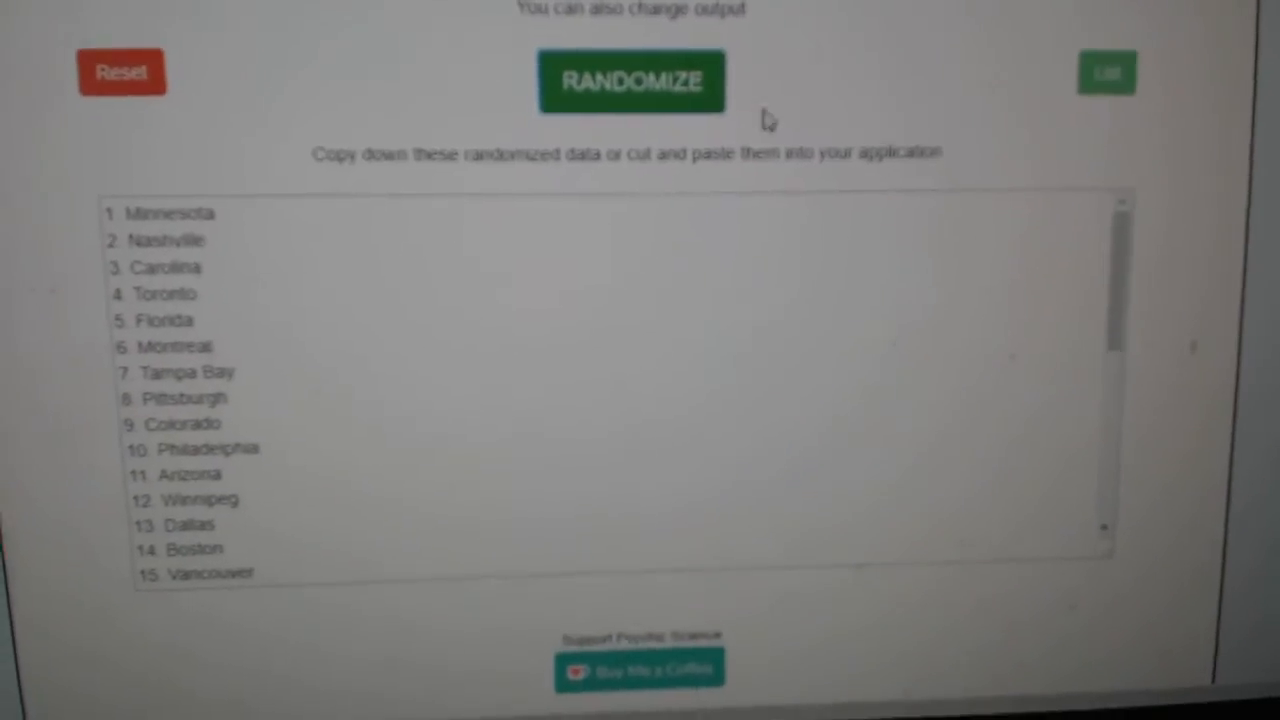
left_click(679, 135)
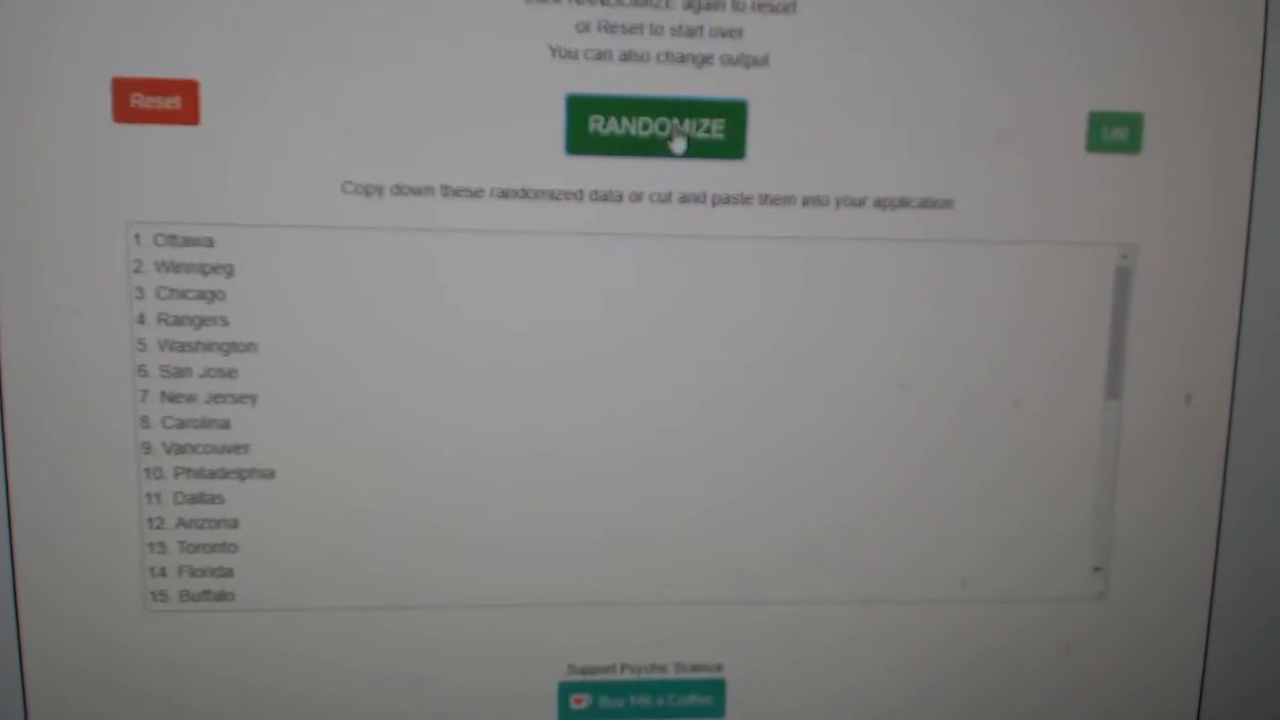